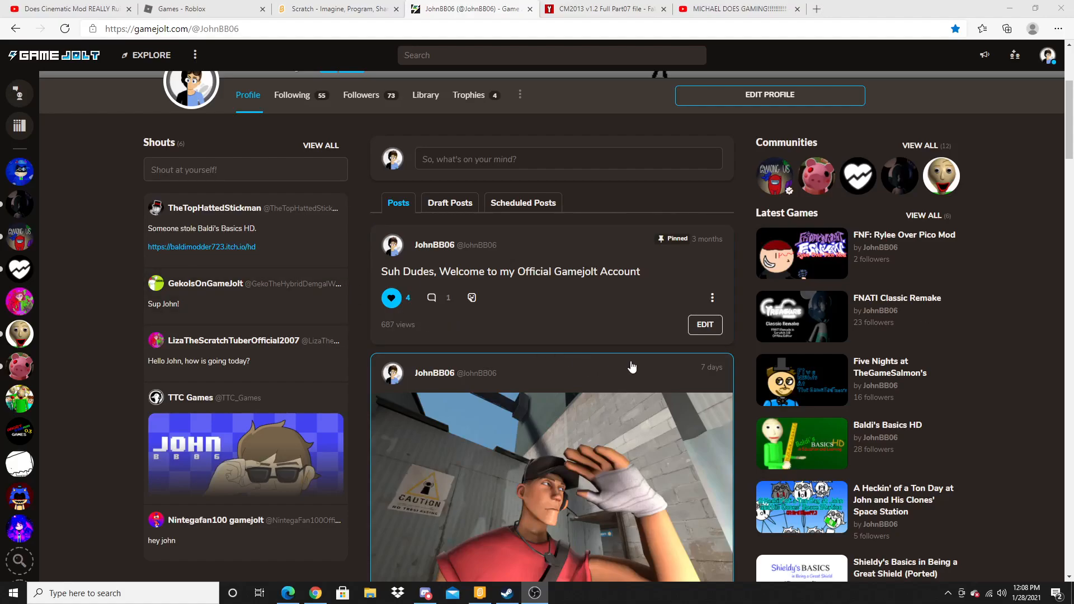
mouse_move(501, 326)
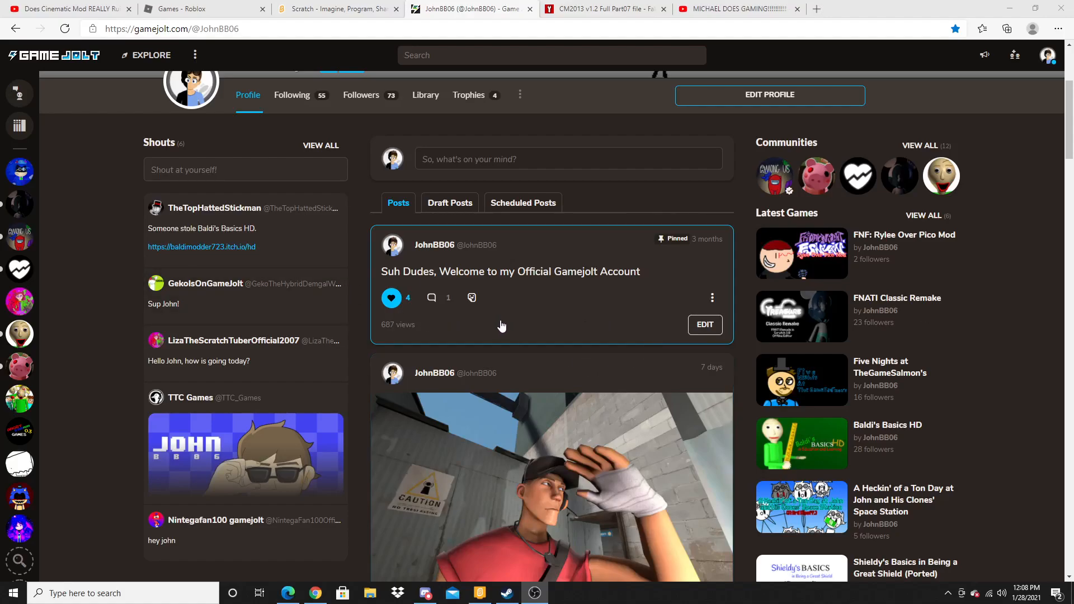
Follow the shout's baldimodder723.itch.io/hd link to the Baldi's Basics HD page on itch.io.
scroll("up", 3)
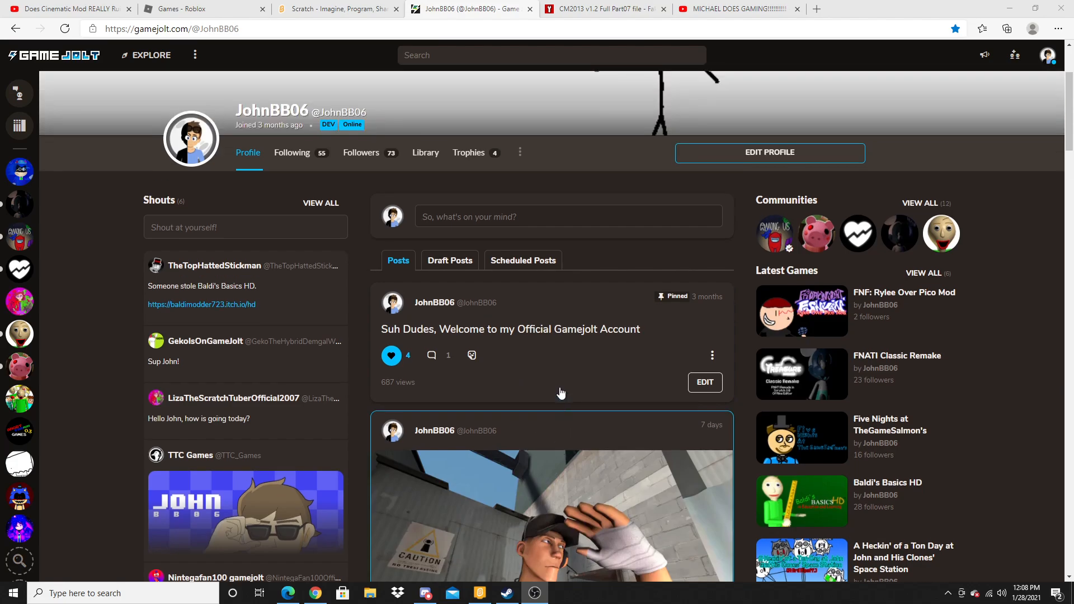
scroll("down", 3)
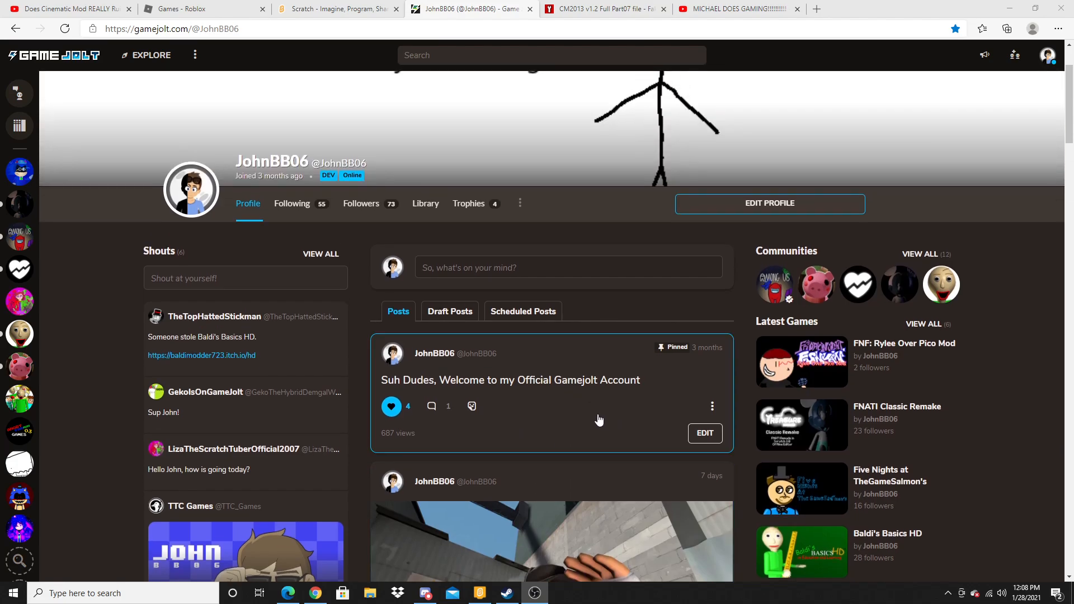
scroll("up", 3)
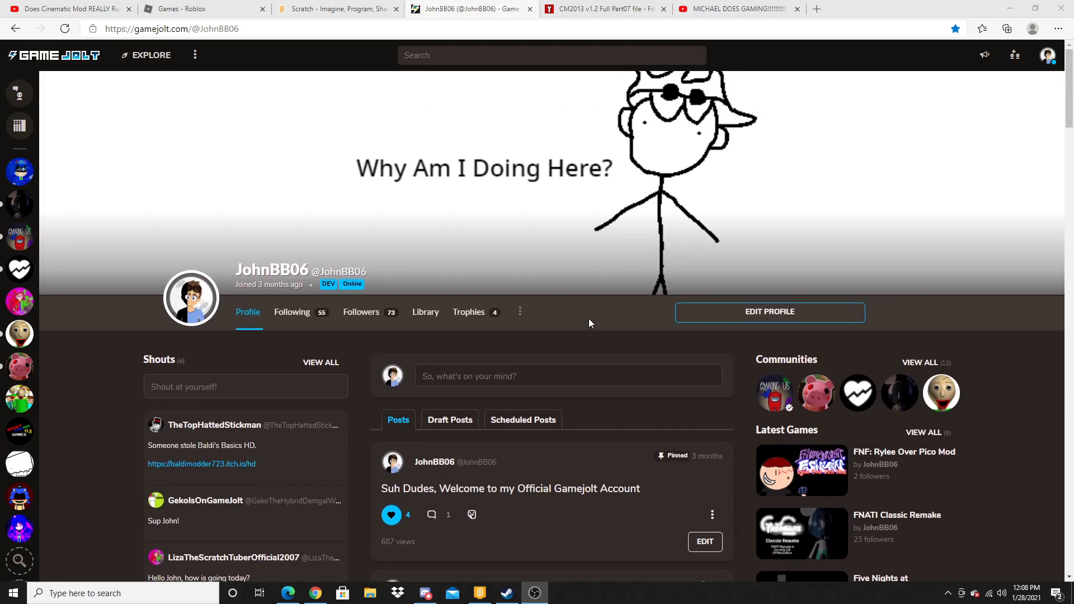
scroll("down", 3)
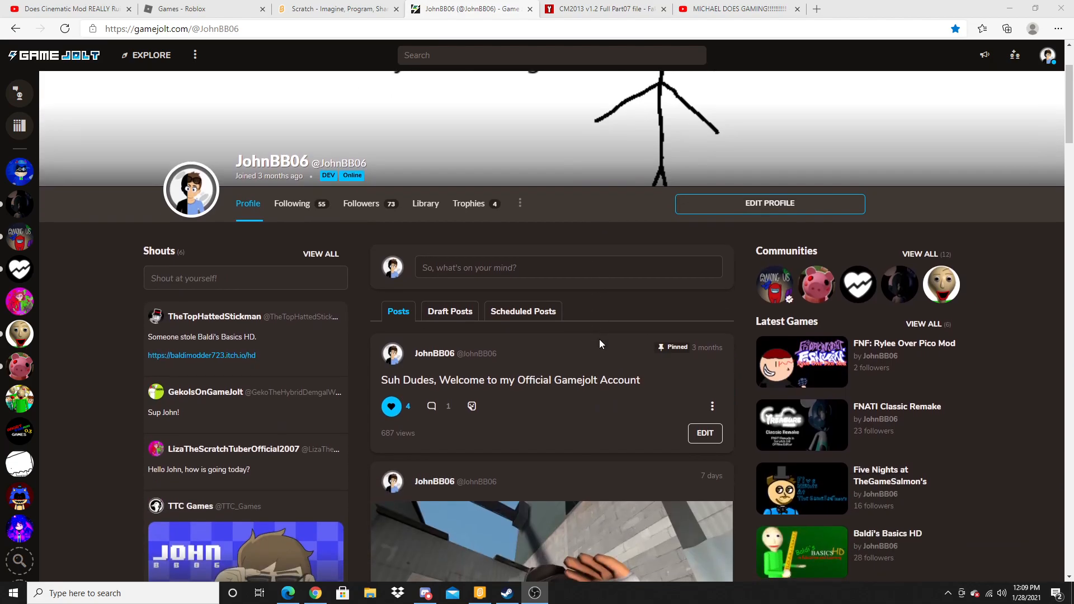
mouse_move(219, 369)
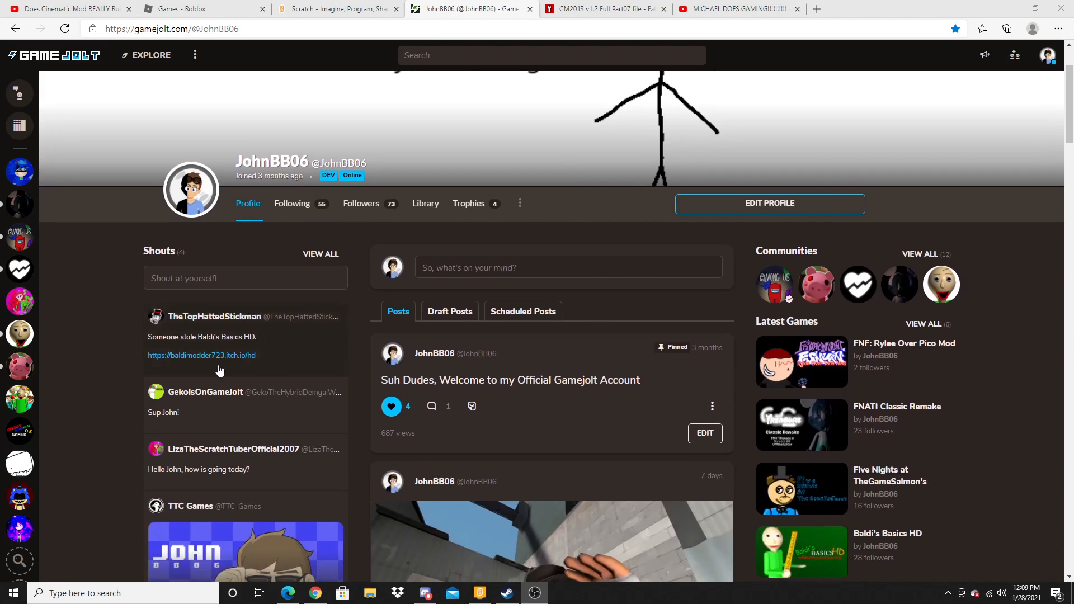
mouse_move(245, 361)
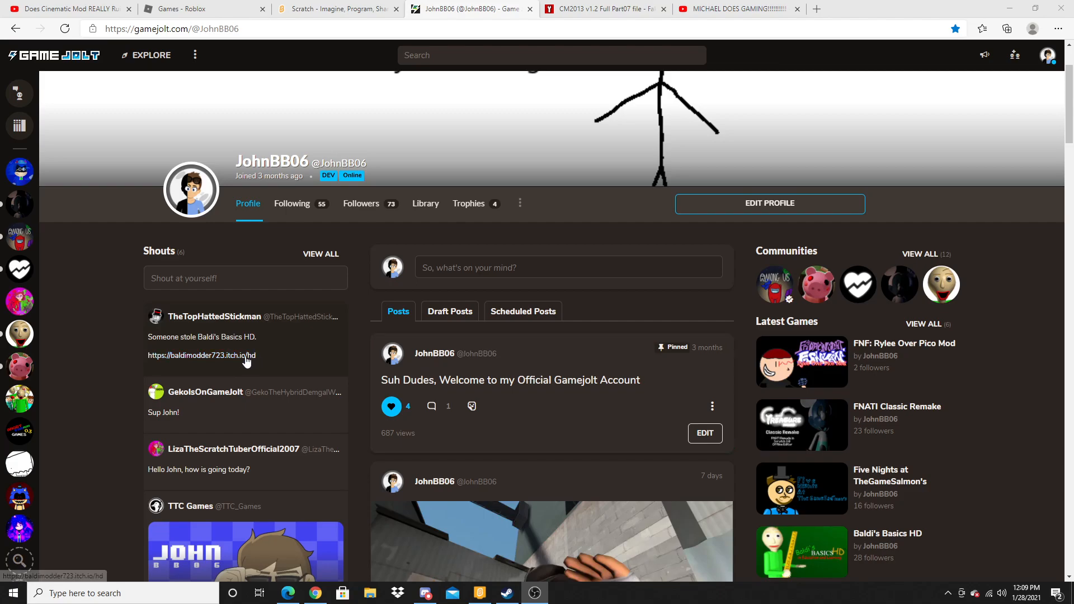
mouse_move(213, 366)
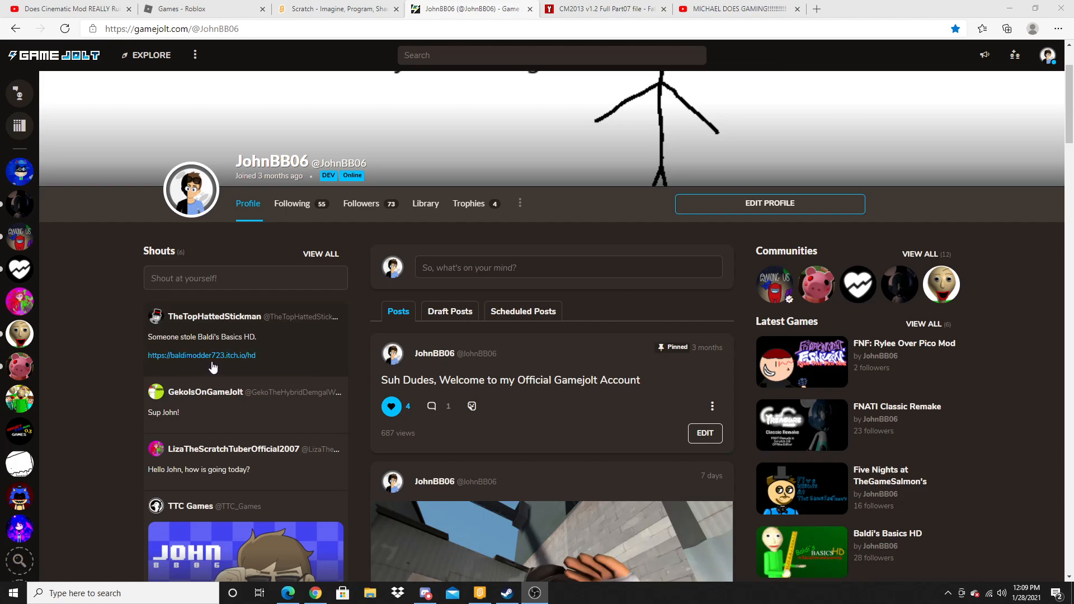
mouse_move(250, 365)
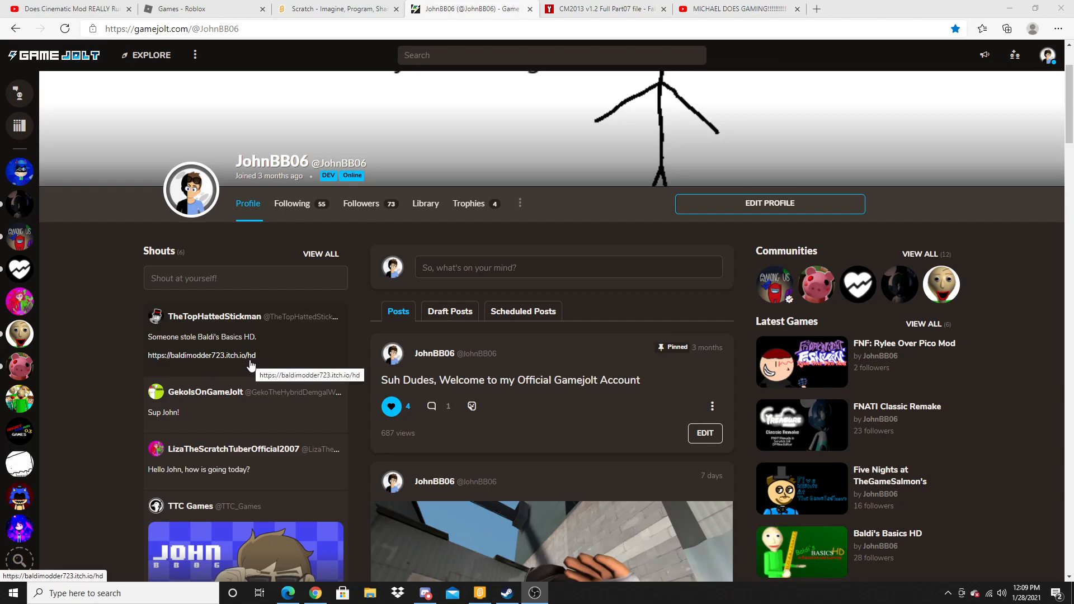
left_click(206, 336)
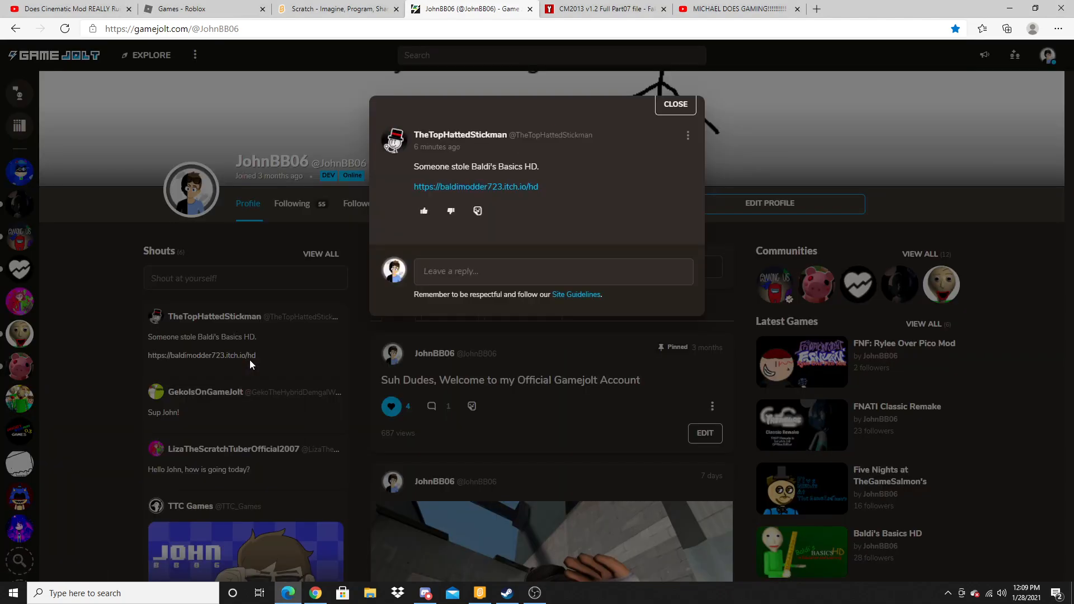
left_click(475, 186)
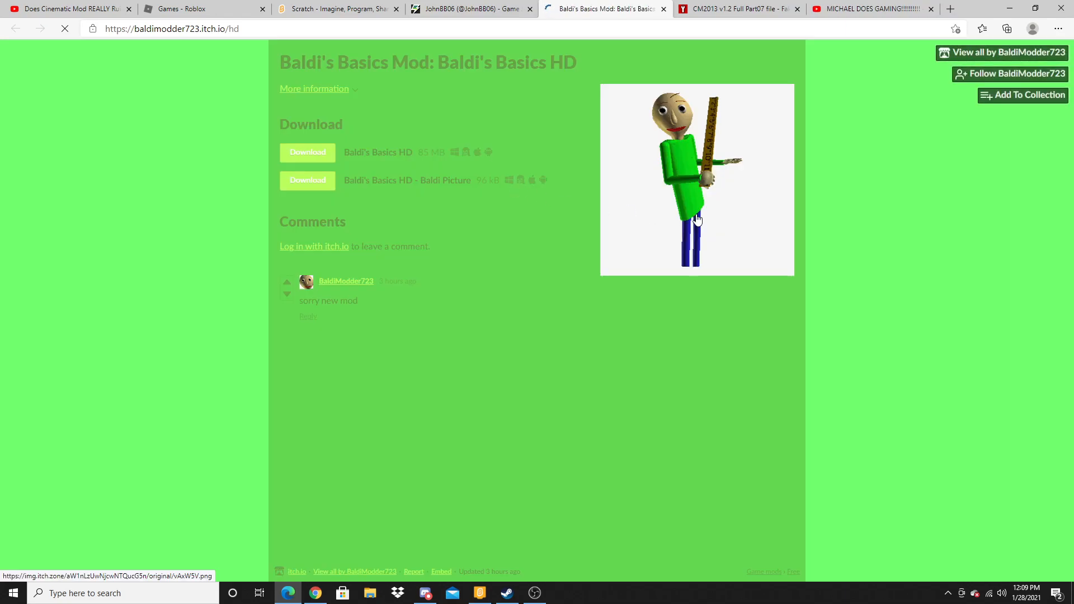
mouse_move(745, 260)
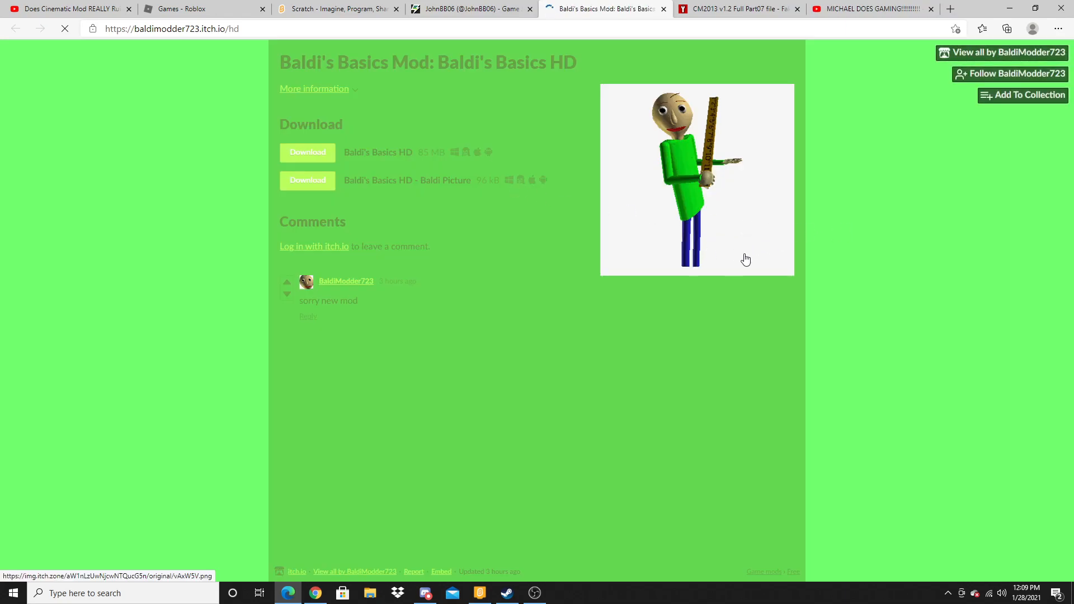
mouse_move(541, 142)
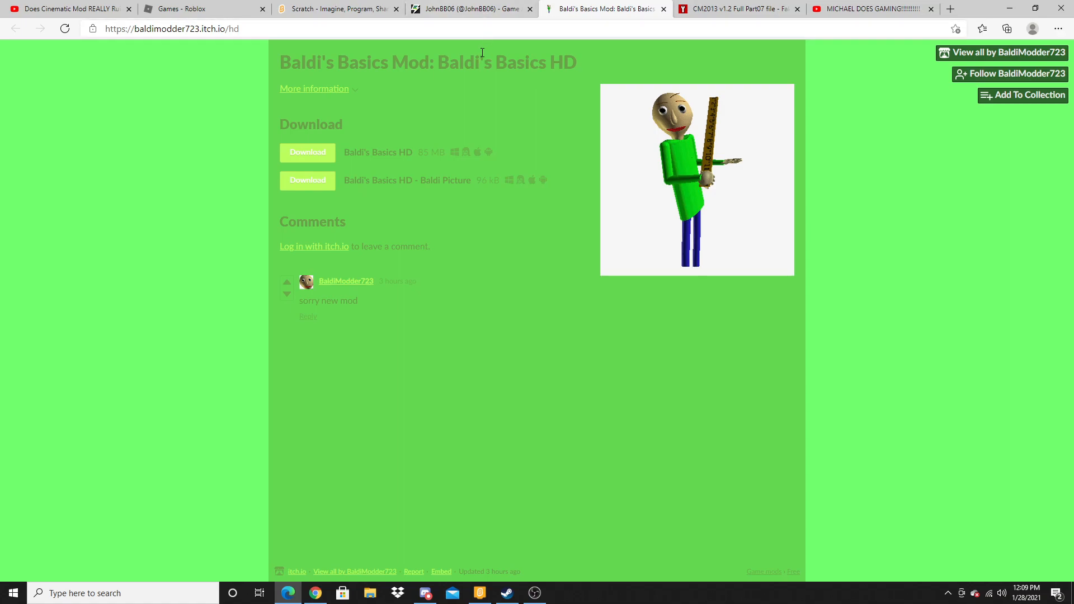
mouse_move(551, 91)
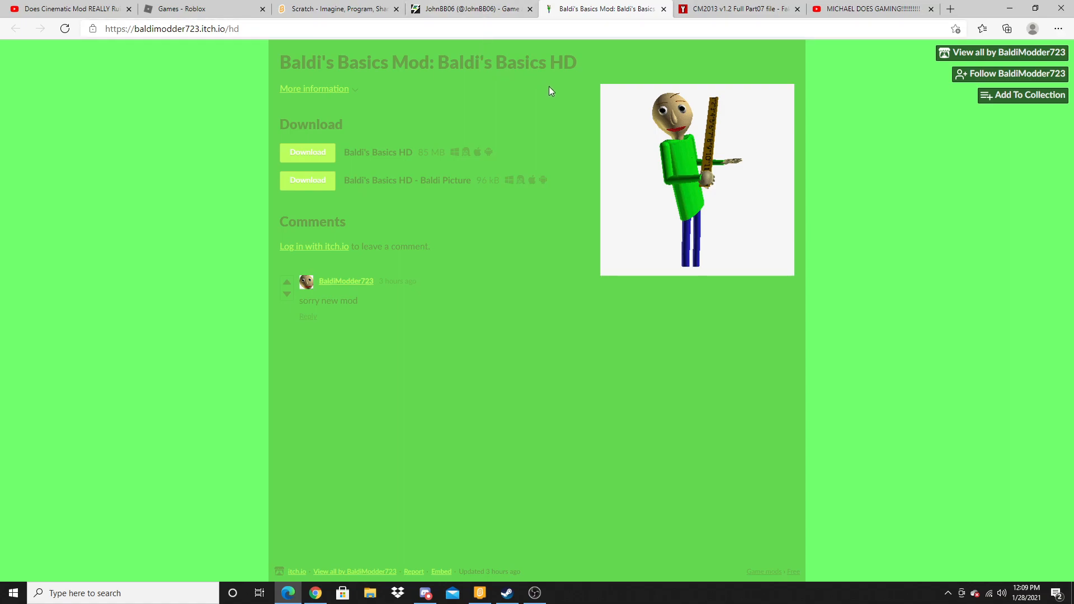
mouse_move(988, 241)
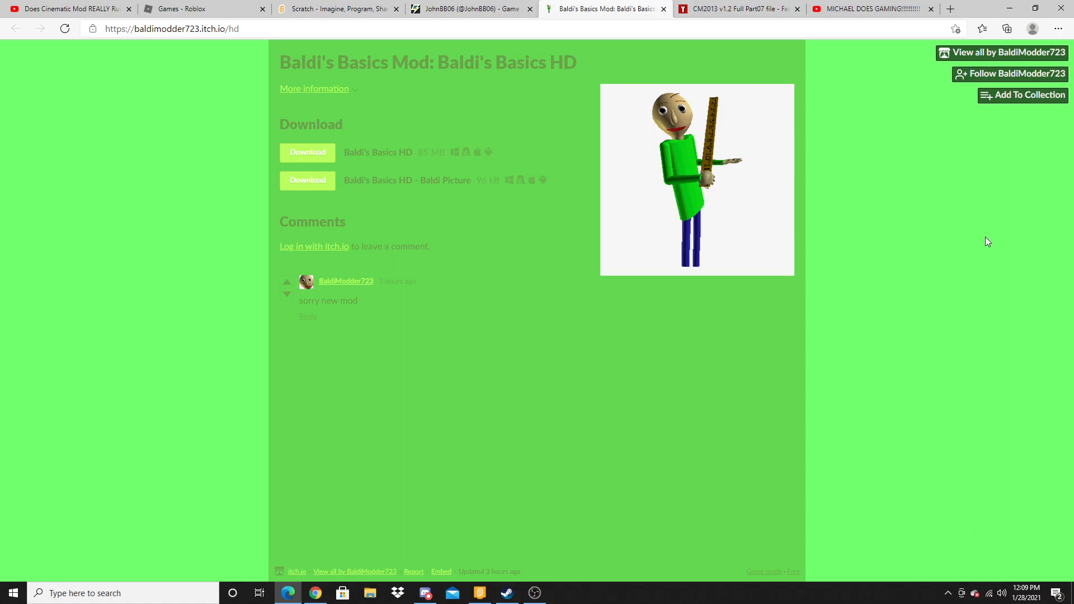
View all games by BaldiModder723 and scroll through the four listed Baldi's Basics mods.
left_click(1006, 52)
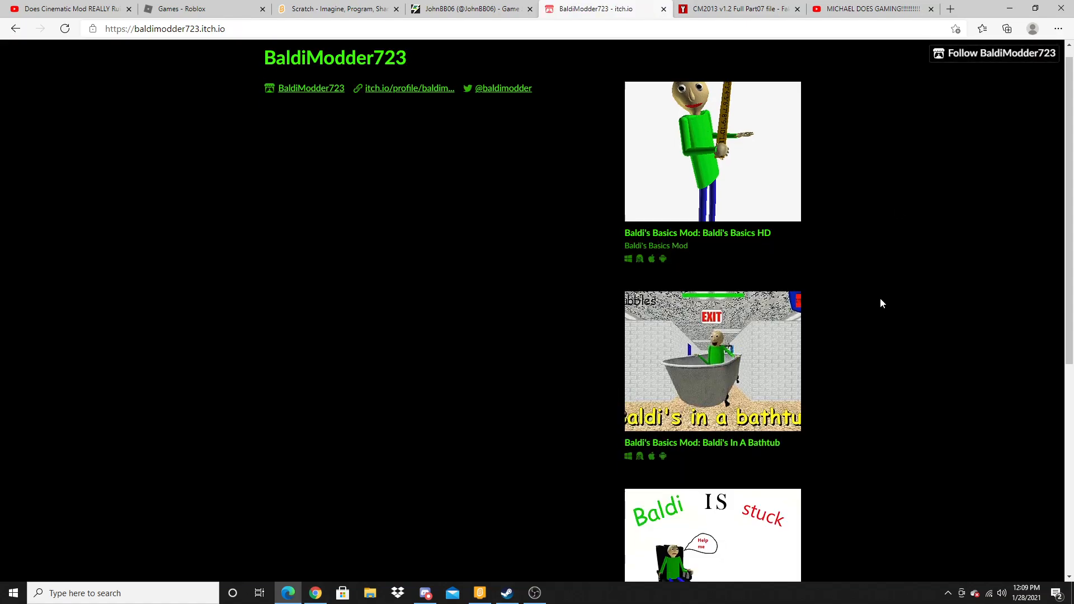
scroll("down", 3)
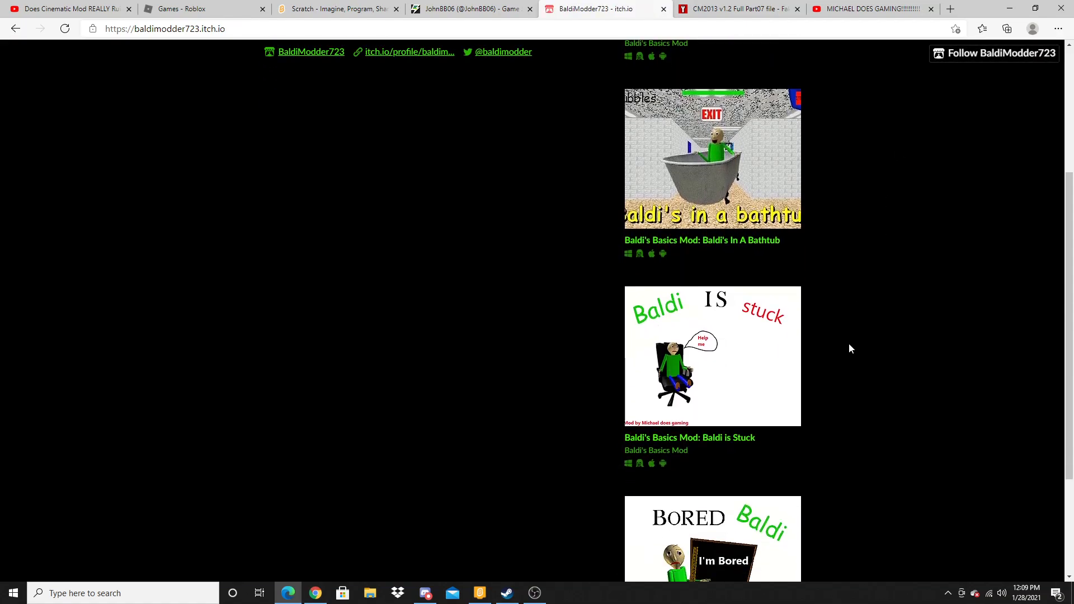
scroll("down", 3)
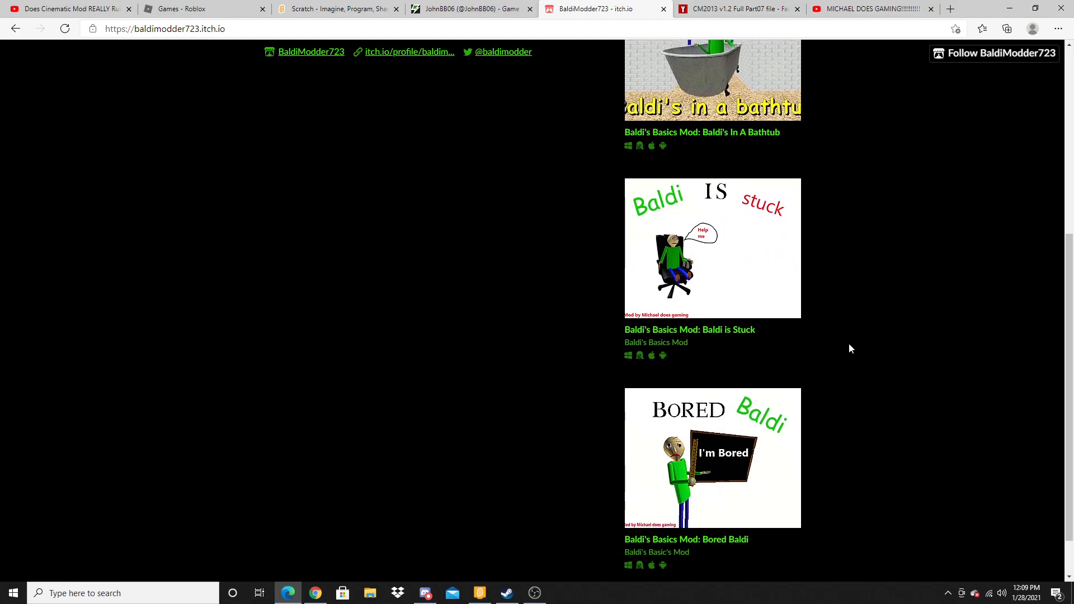
mouse_move(843, 336)
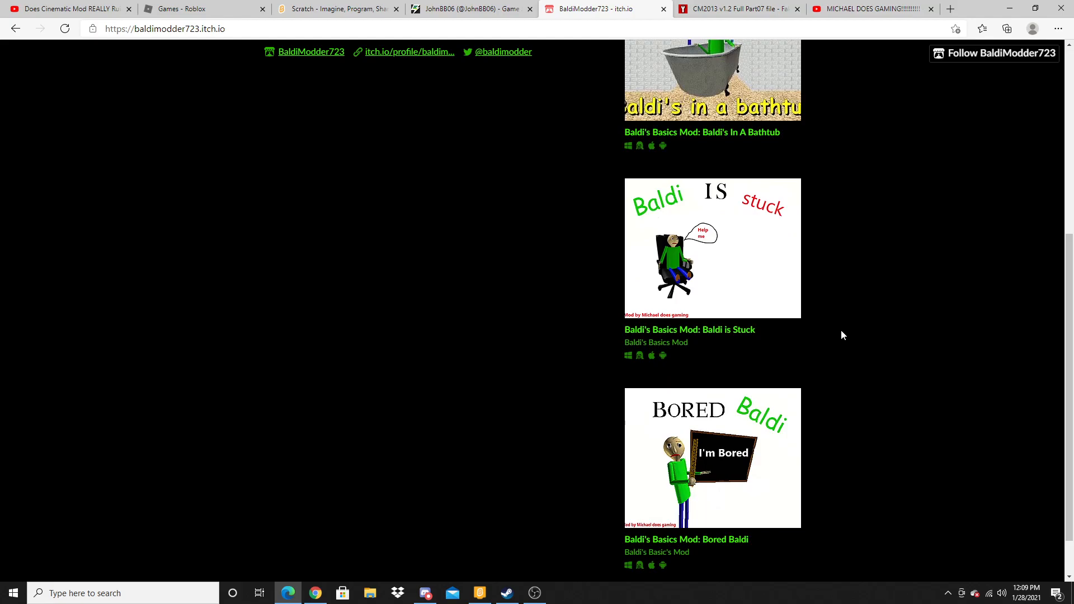
scroll("up", 3)
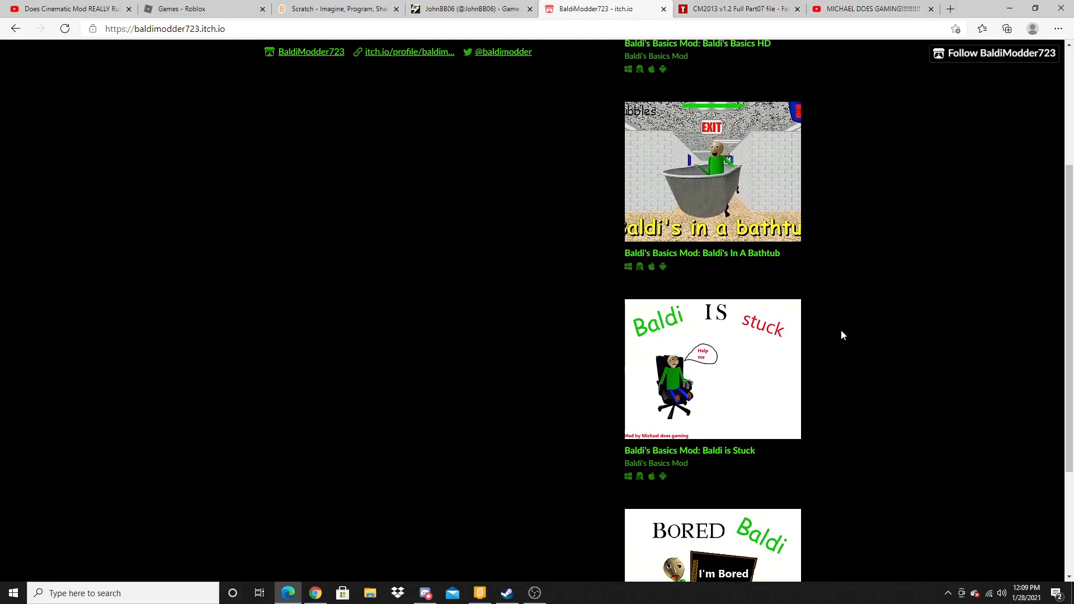
scroll("up", 3)
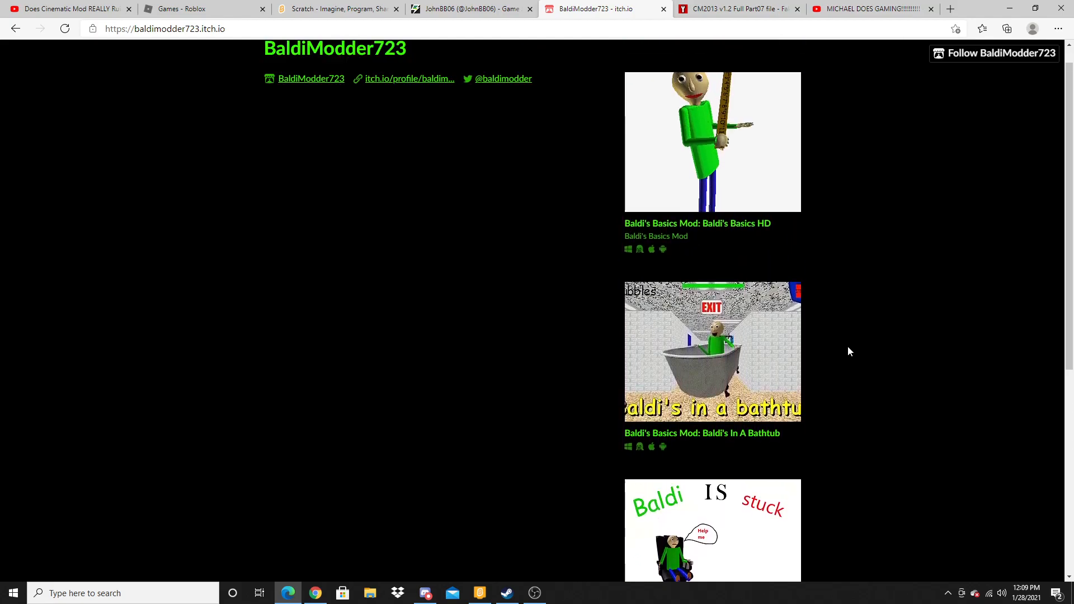
scroll("down", 3)
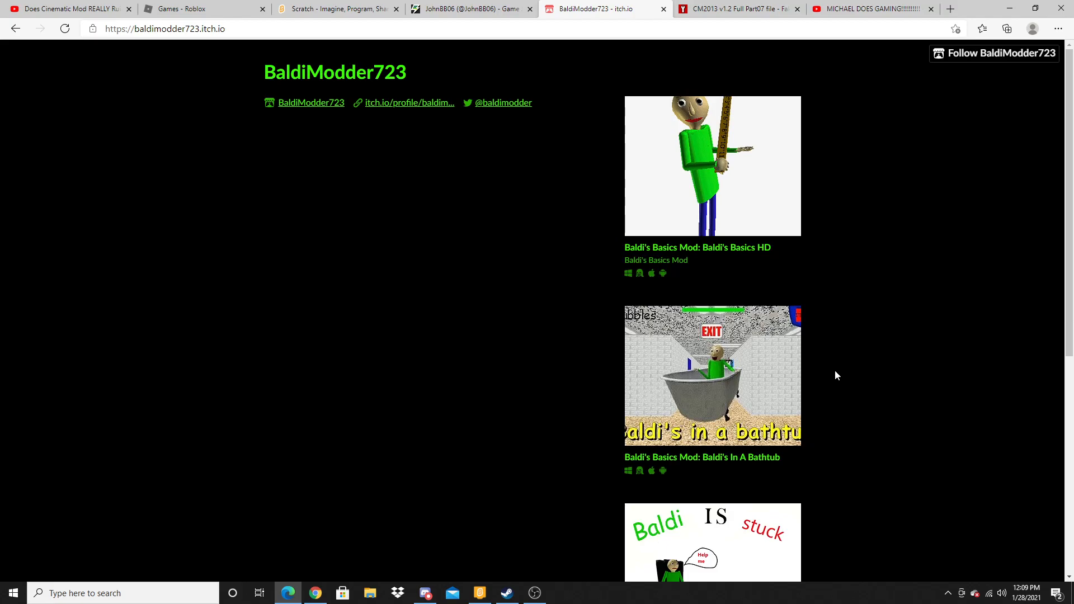
mouse_move(267, 274)
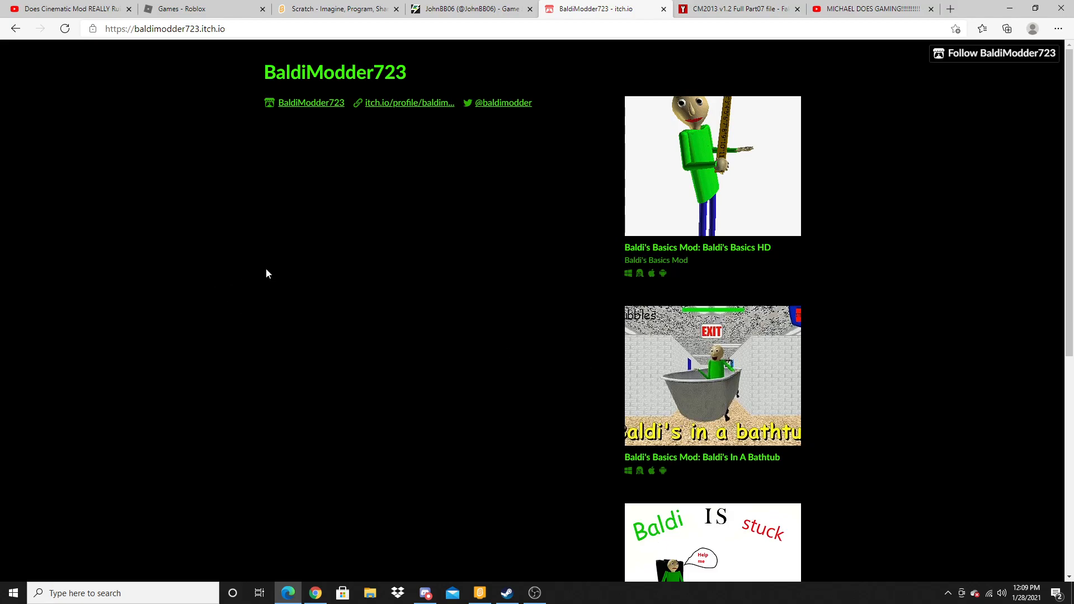
mouse_move(819, 333)
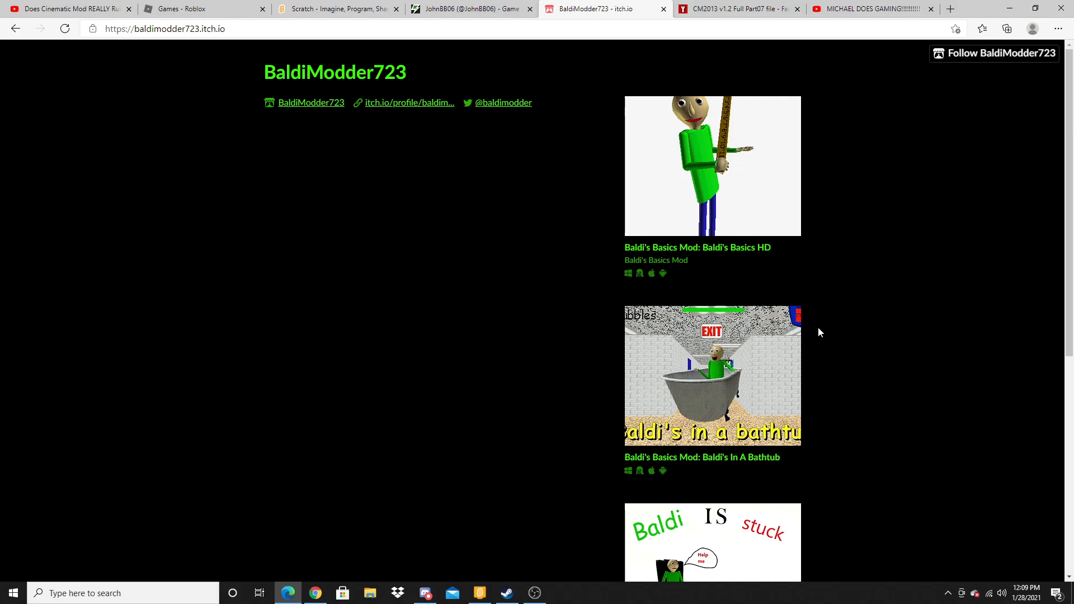
mouse_move(838, 332)
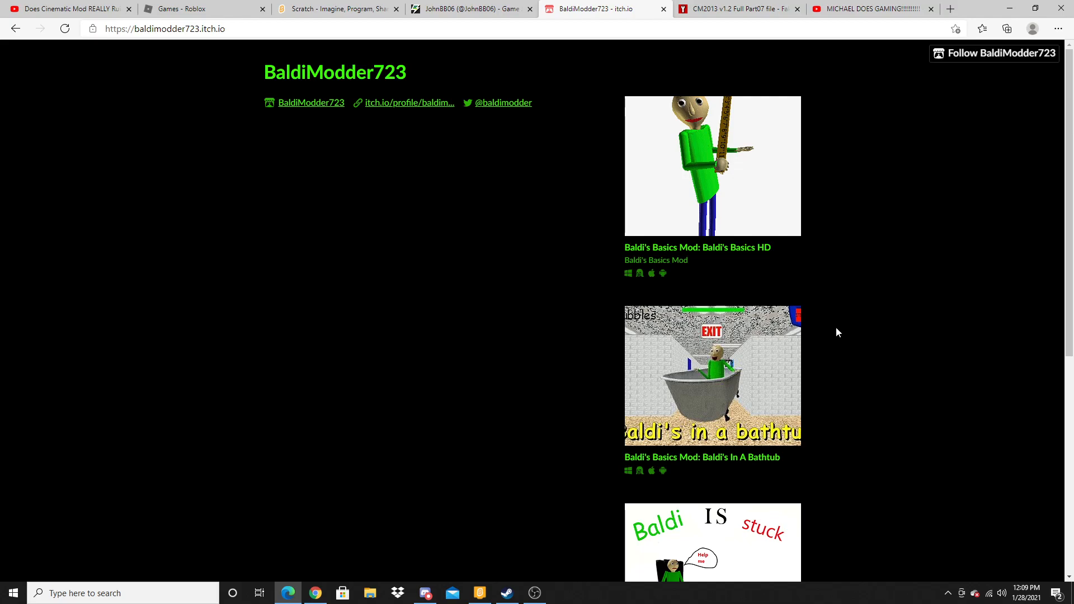